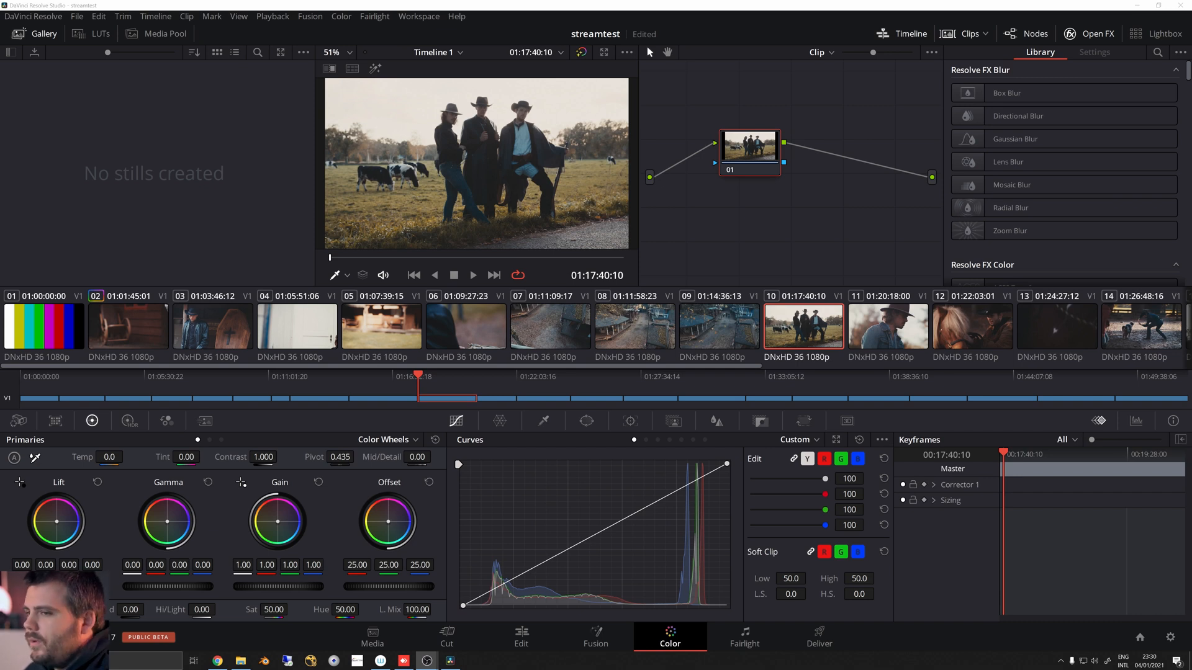
mouse_move(939, 276)
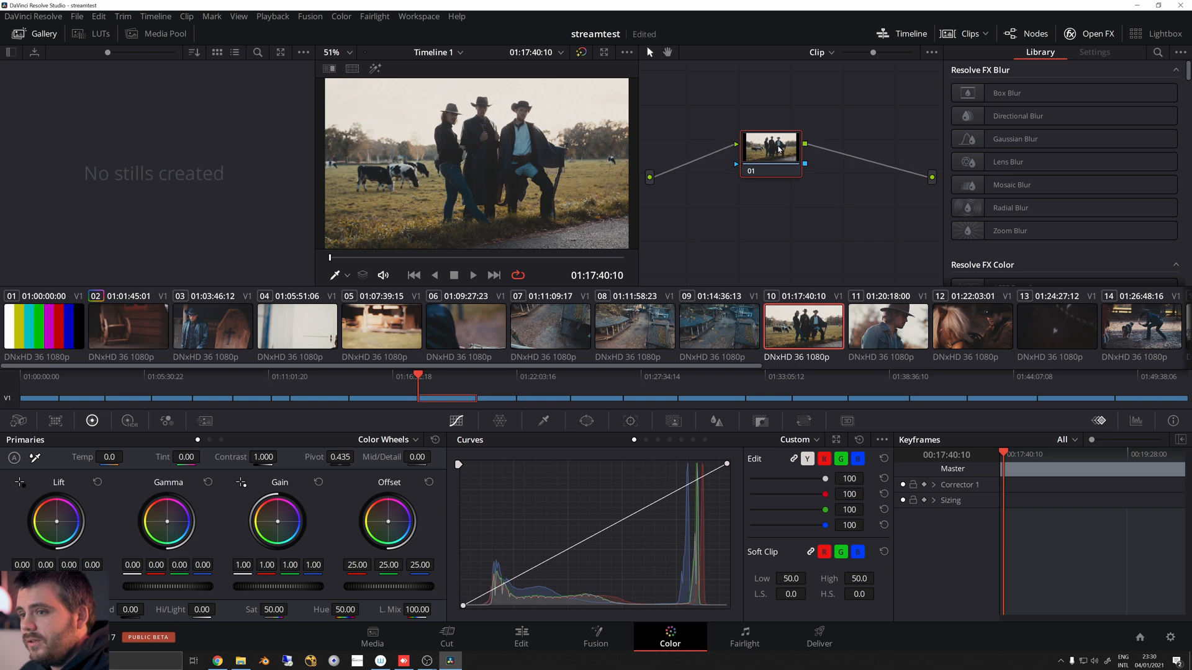
mouse_move(778, 149)
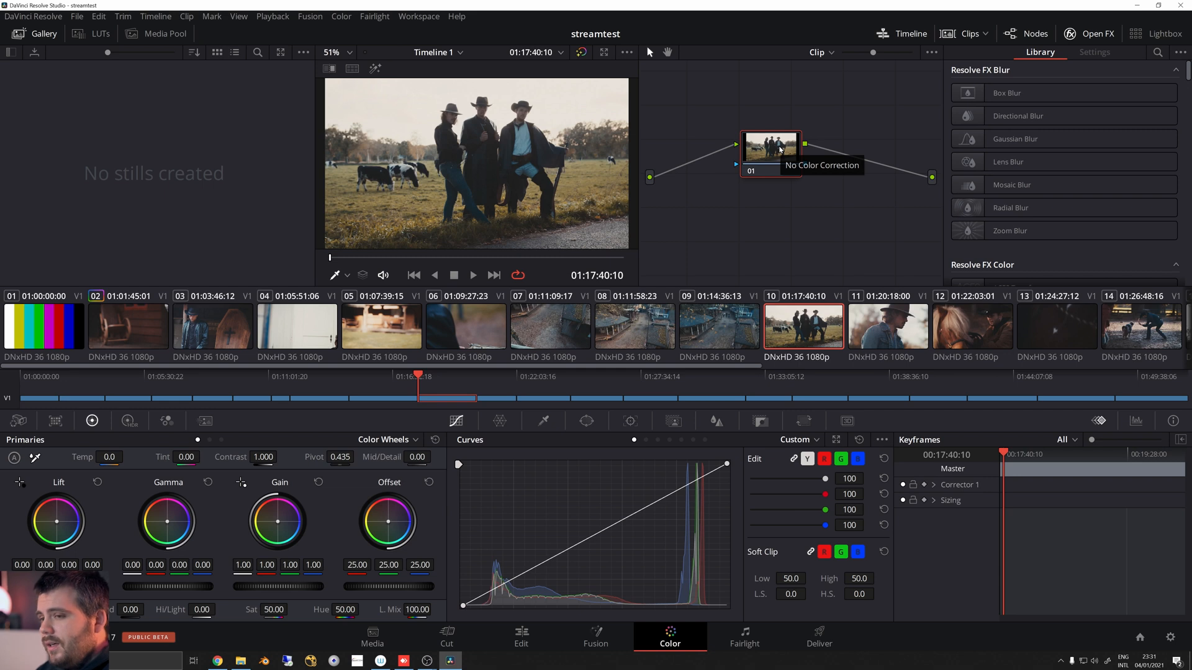
mouse_move(769, 151)
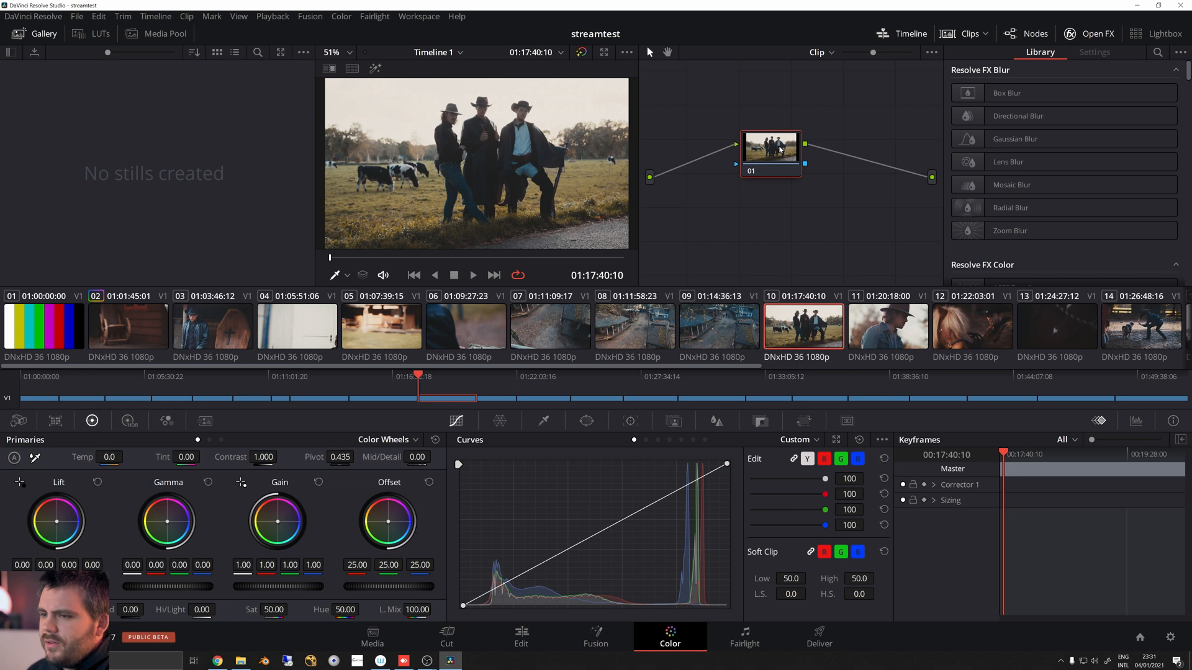
mouse_move(727, 313)
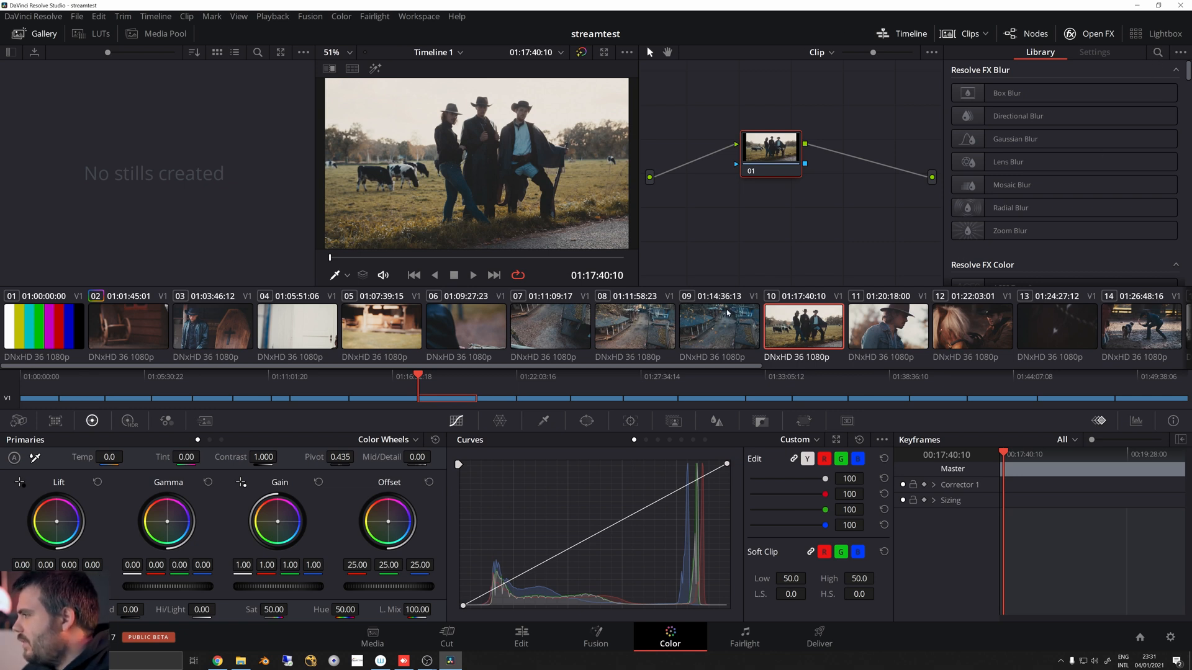
mouse_move(534, 372)
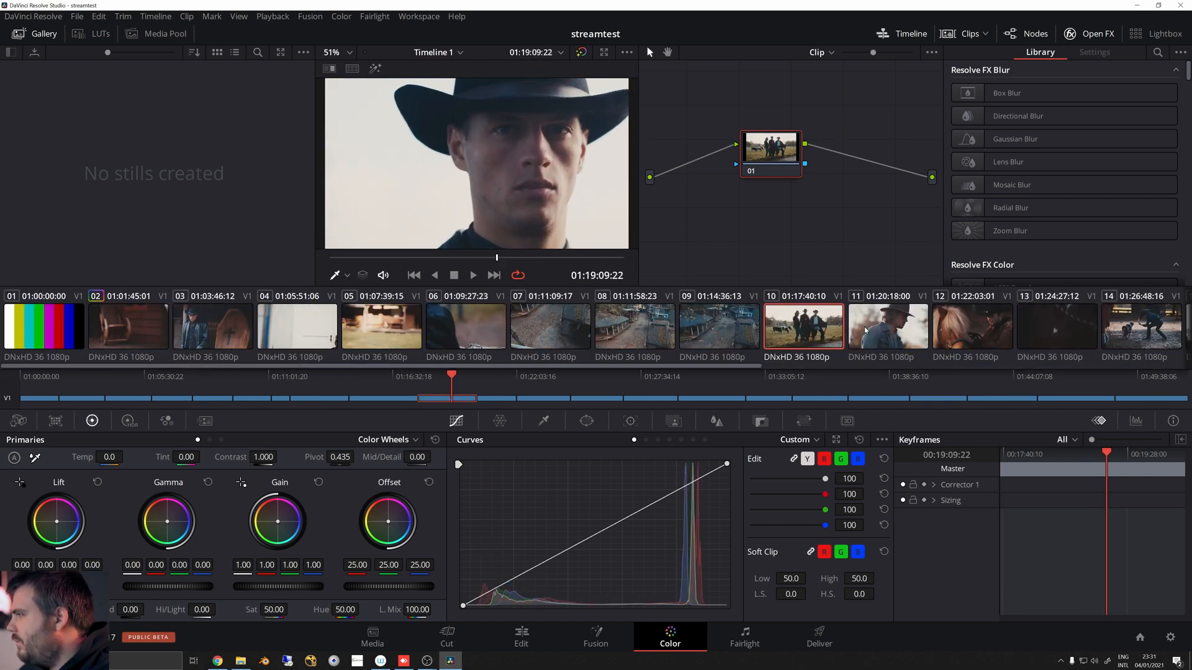
Scroll the OpenFX Library to Monitoring and drop NobeDisplay Connect onto node 01.
left_click(472, 276)
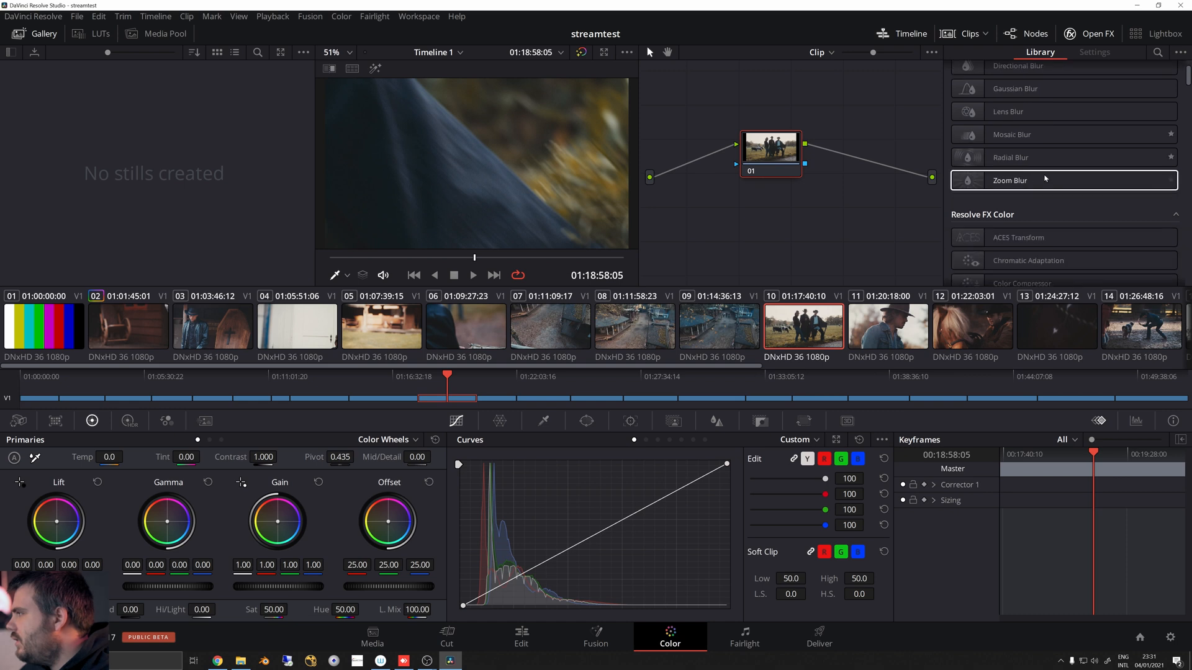
scroll("down", 3)
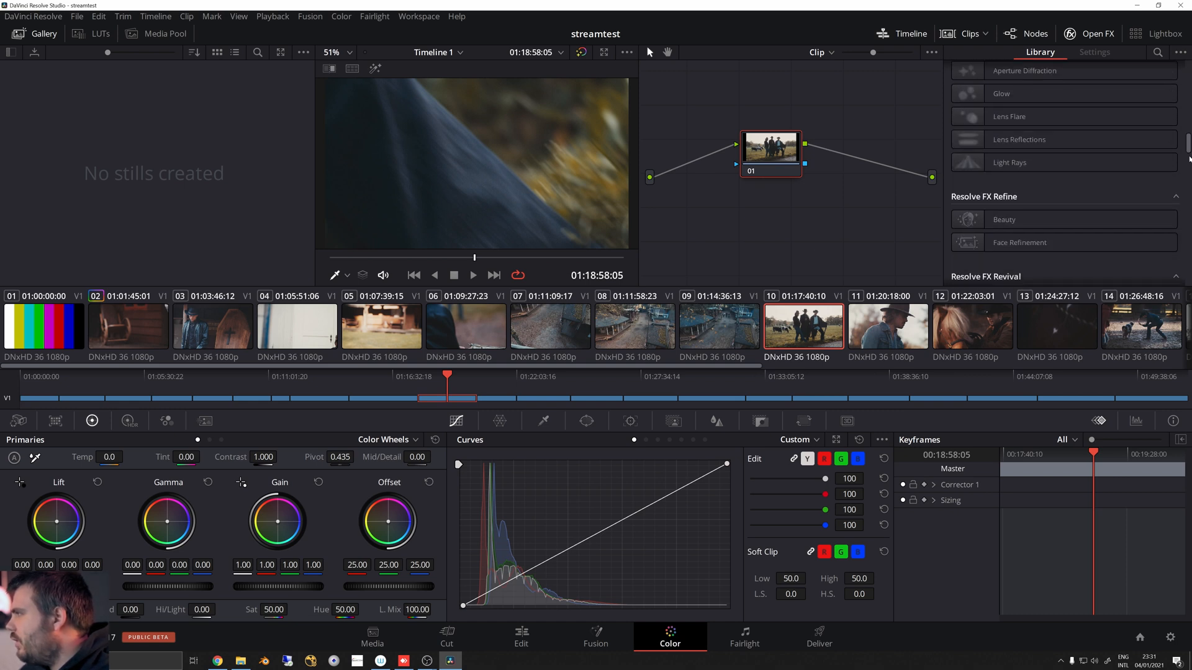
scroll("down", 3)
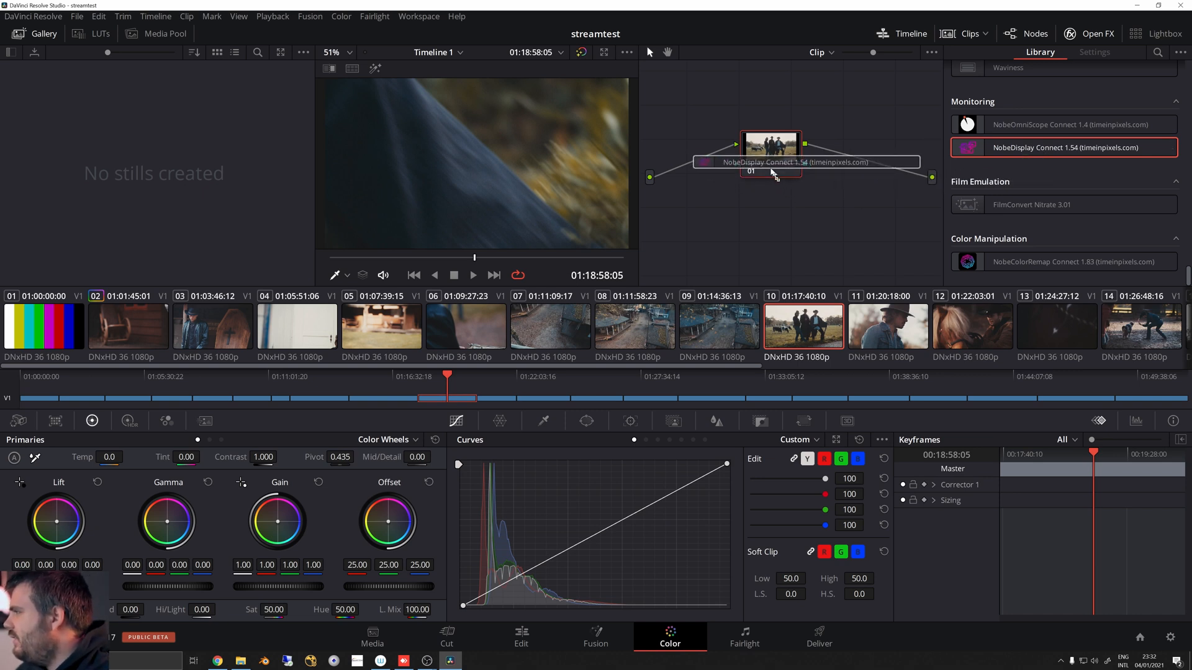
left_click(1092, 52)
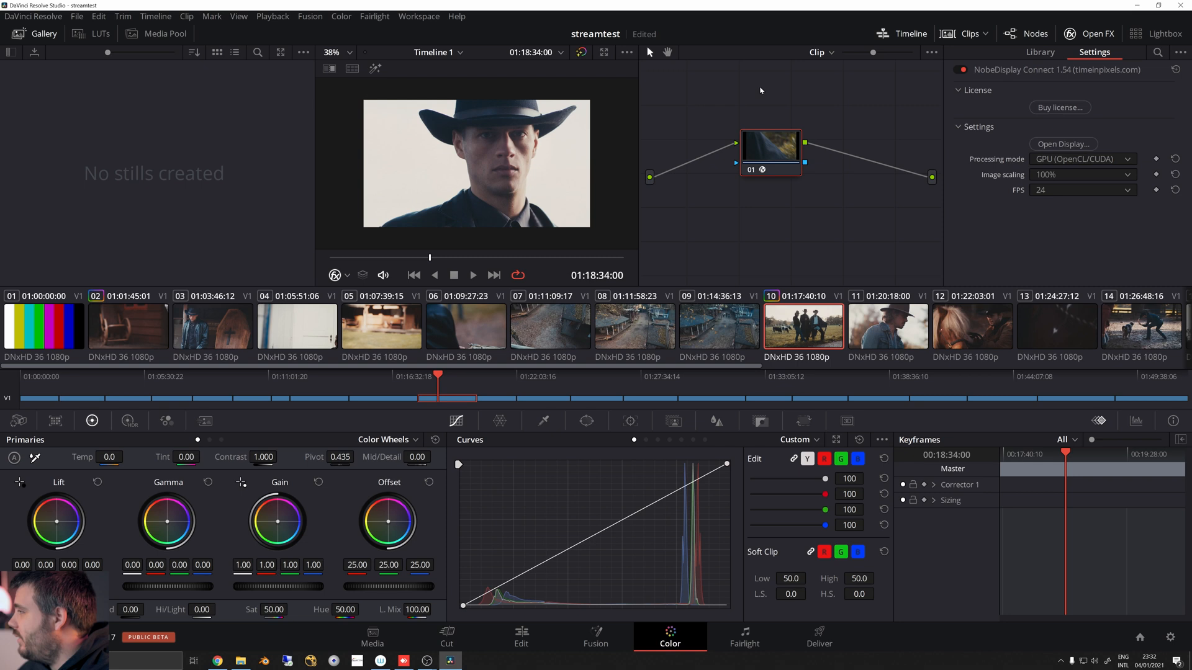
mouse_move(1058, 107)
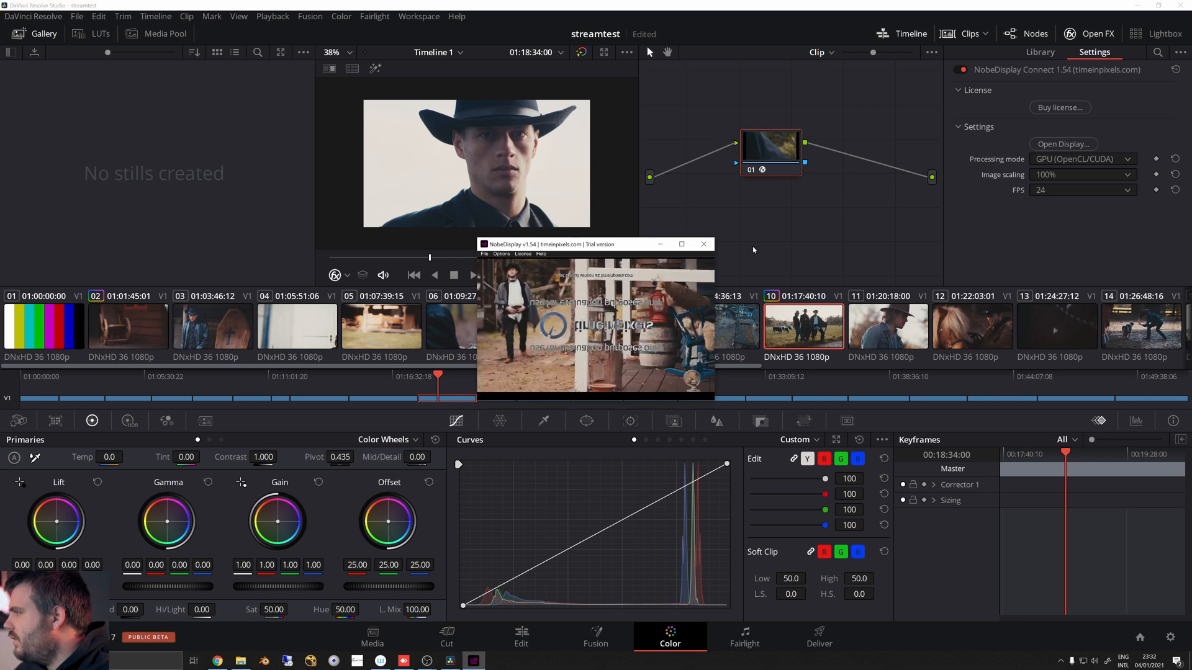
Position the NobeDisplay preview window and play the timeline so it mirrors the viewer.
left_click_drag(547, 245, 253, 190)
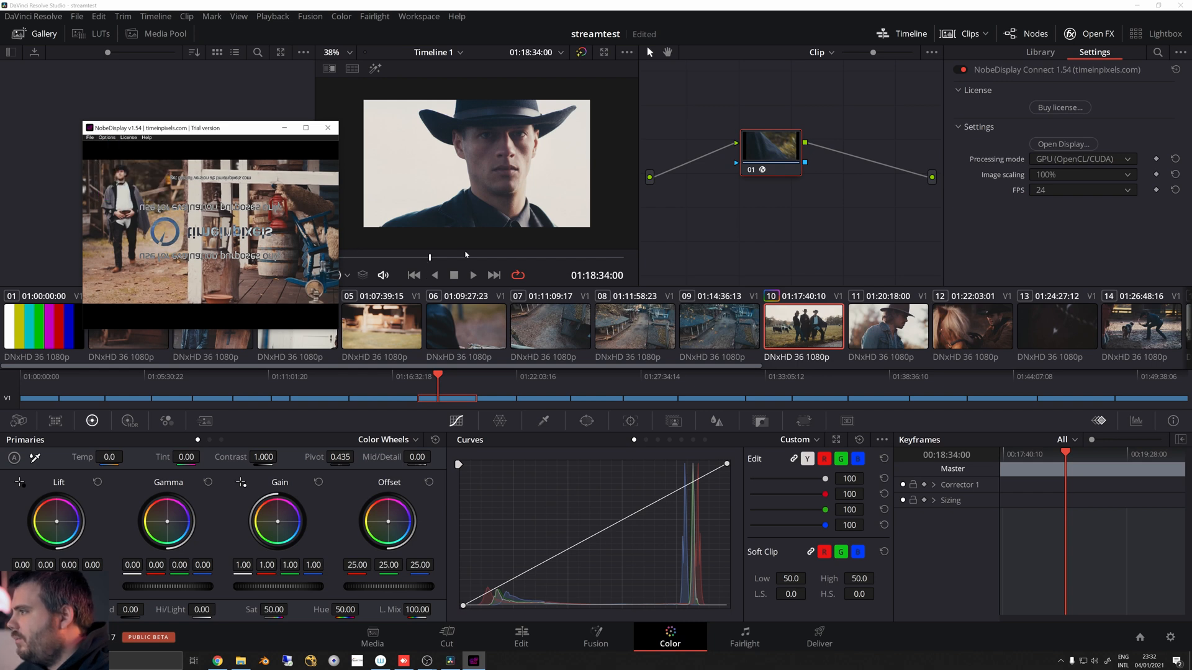
left_click(472, 275)
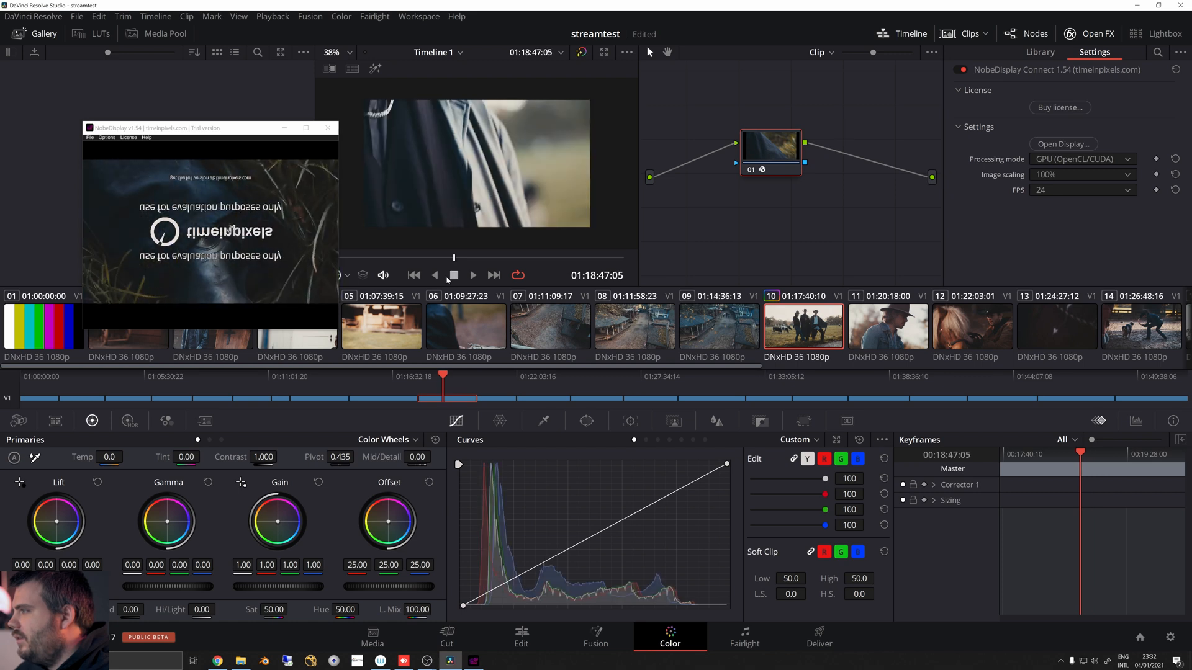
left_click(472, 275)
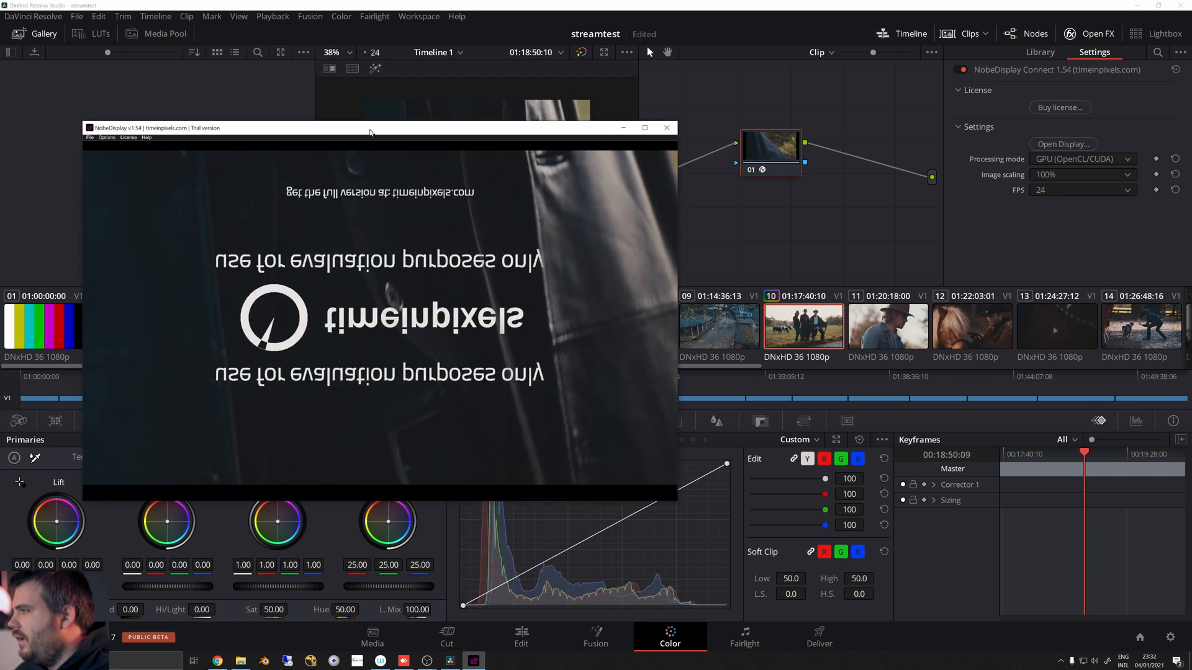
left_click_drag(370, 128, 424, 114)
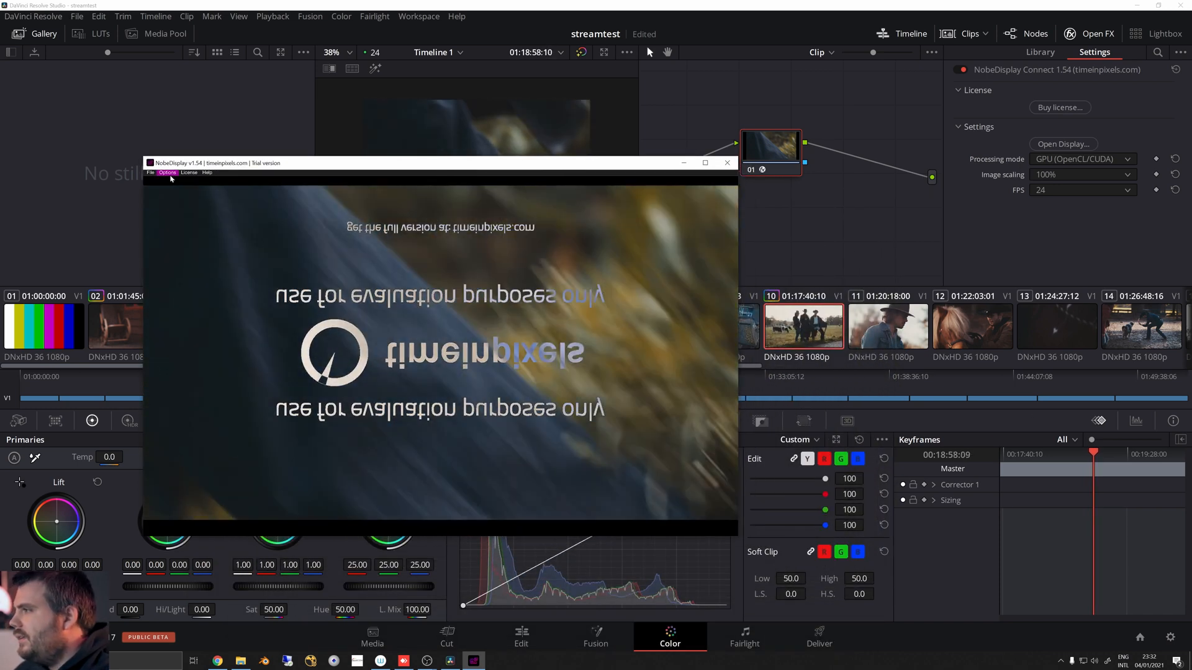
Browse the NobeDisplay window's display options list and choose entries from it.
left_click(167, 173)
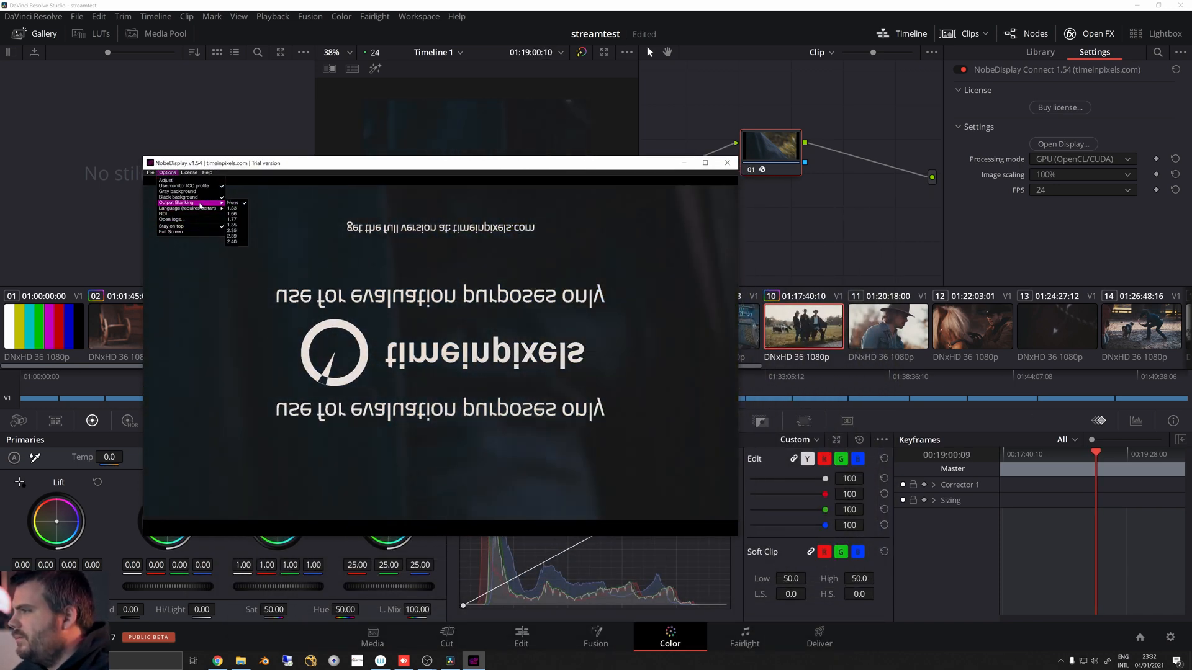
left_click(171, 231)
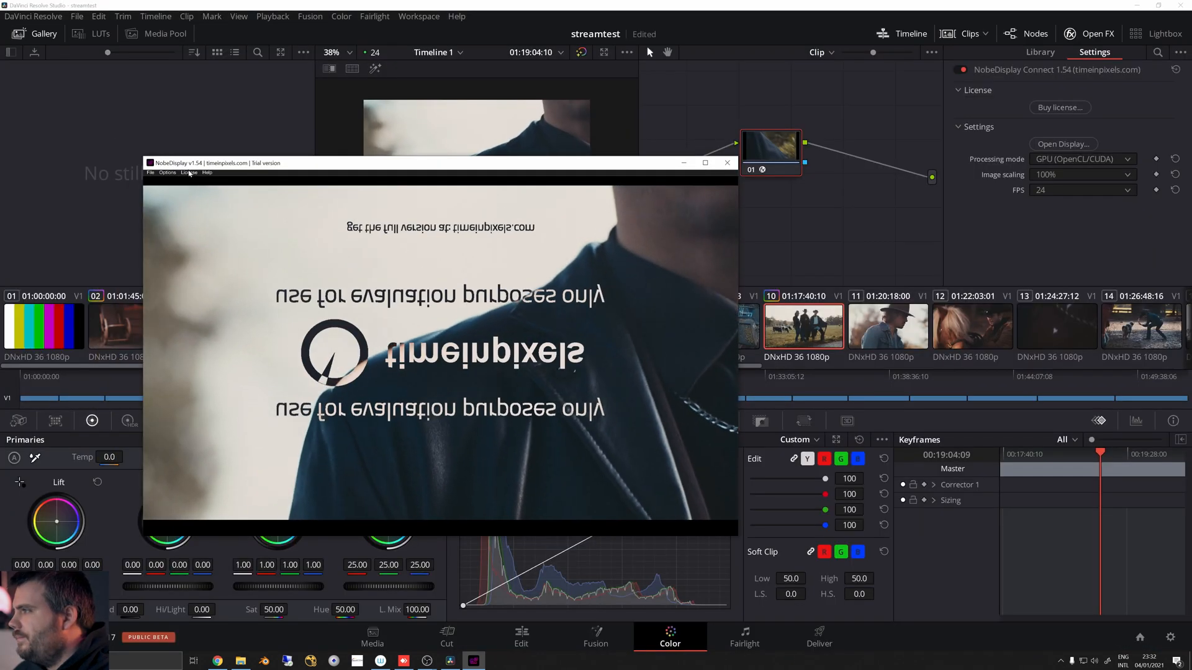
left_click(168, 173)
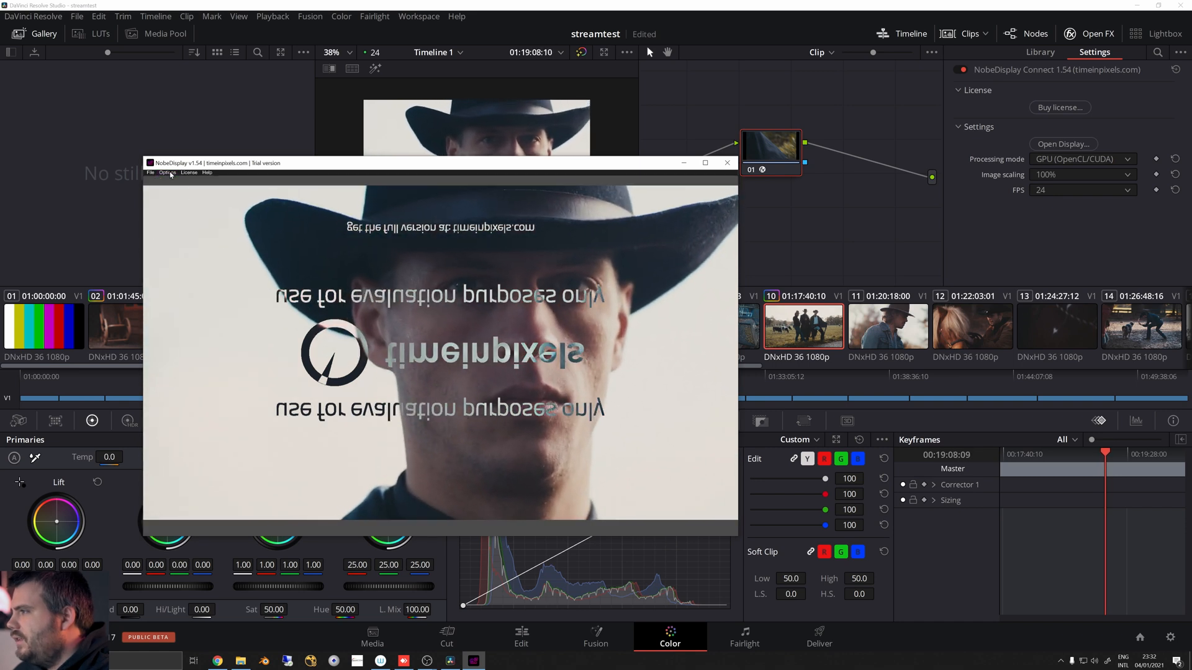
left_click(166, 172)
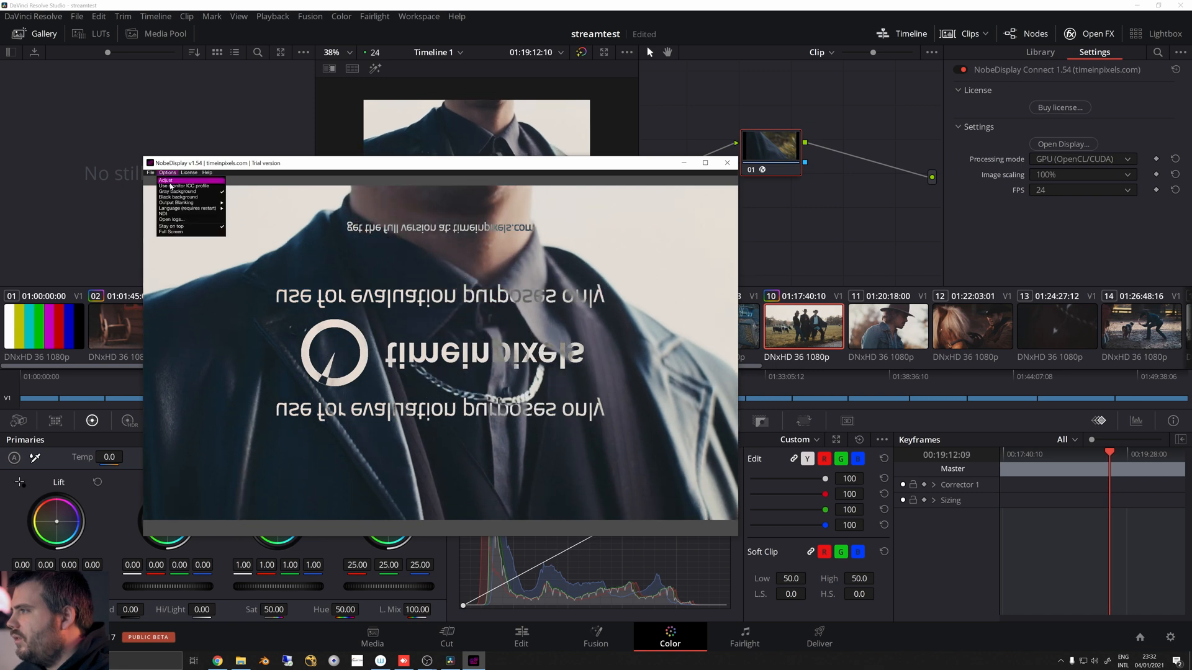
left_click(165, 180)
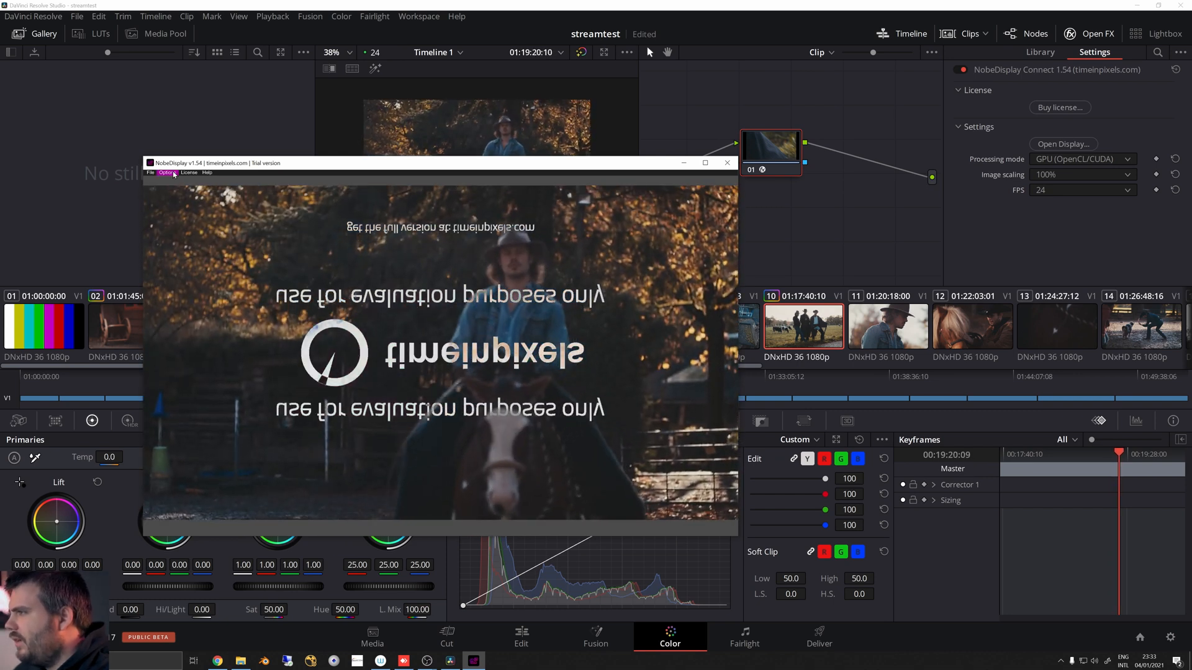
left_click(167, 172)
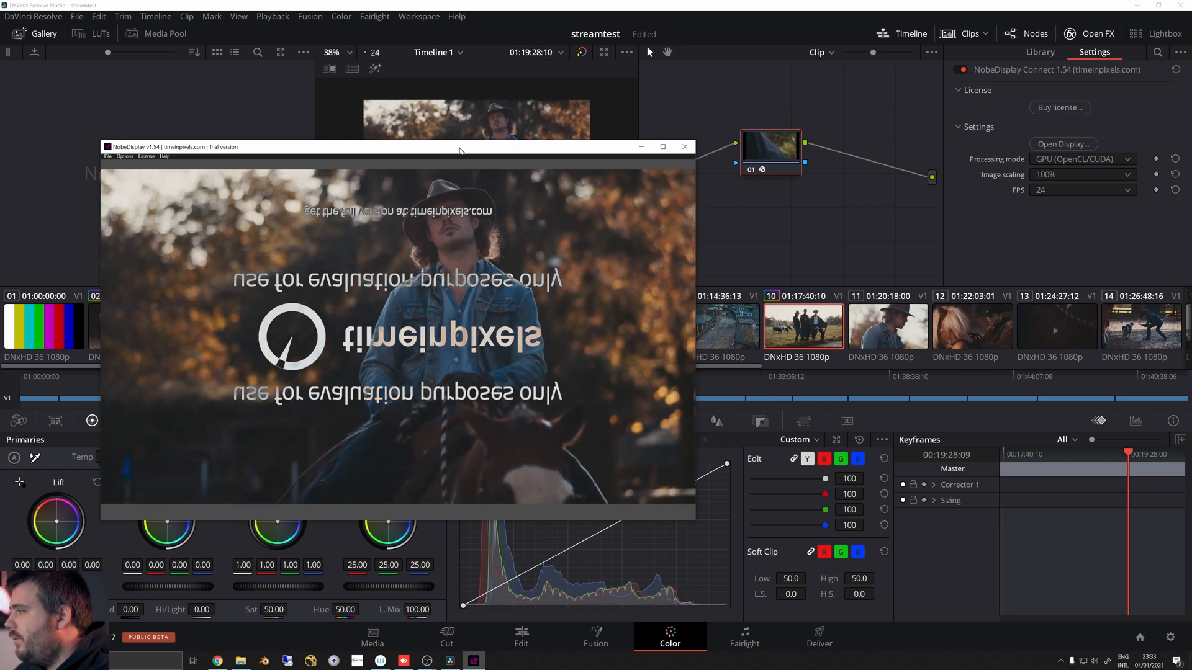
Bring up OBS Studio's add-source menu from the Sources panel.
left_click(373, 159)
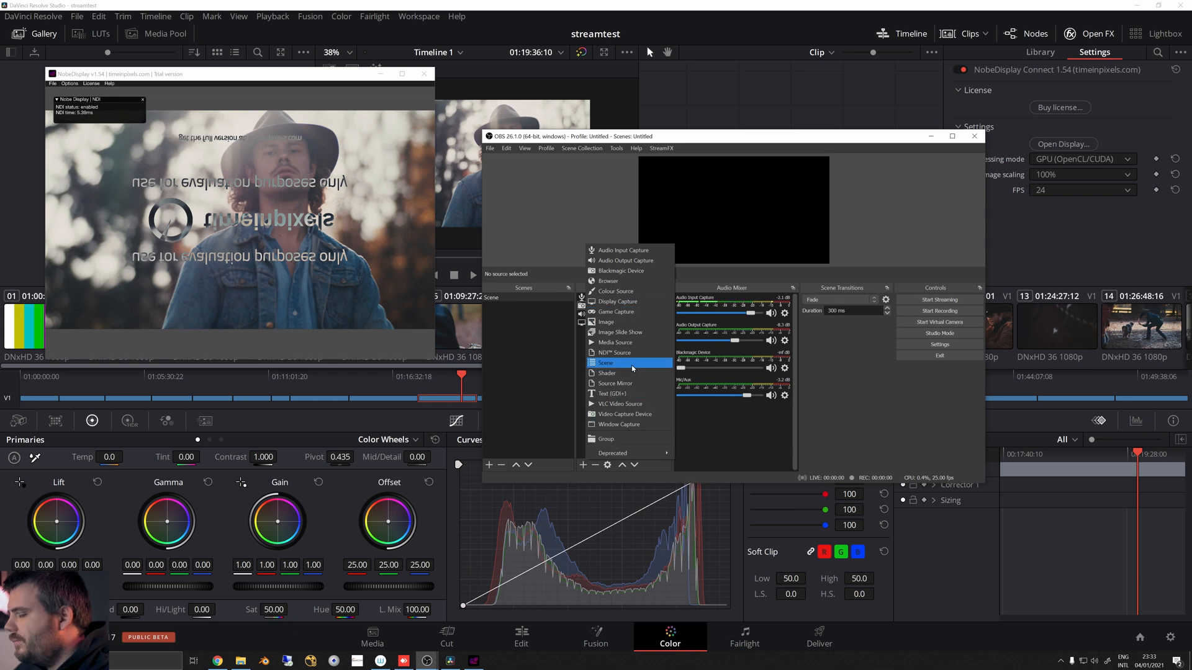
mouse_move(627, 384)
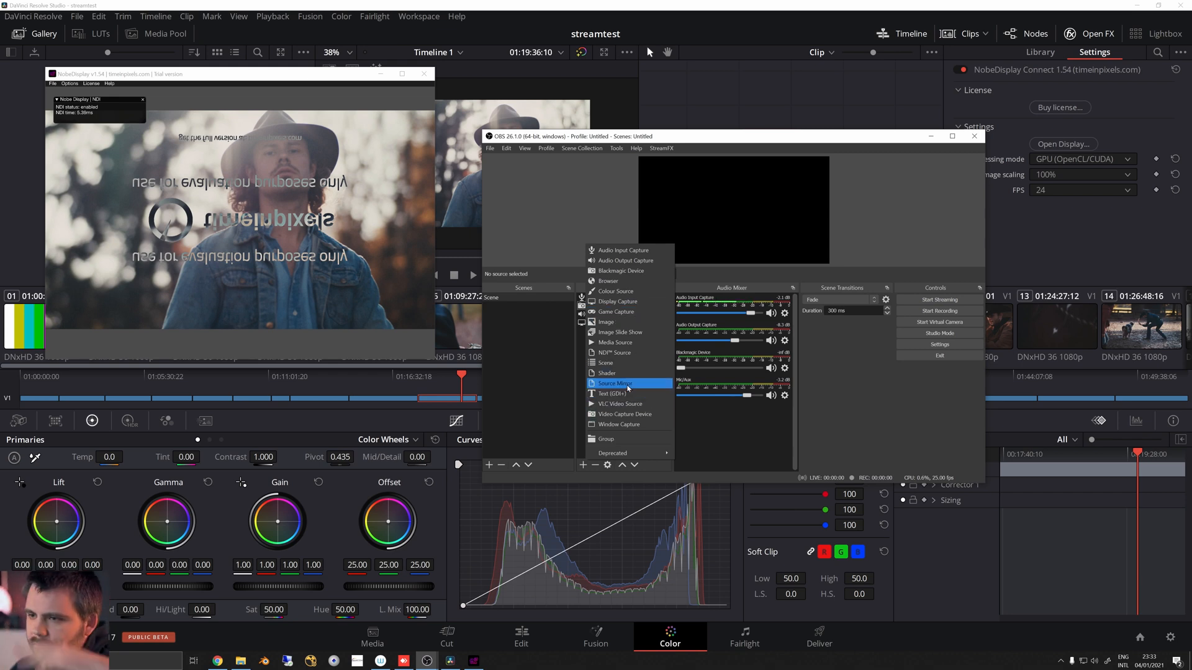
mouse_move(628, 362)
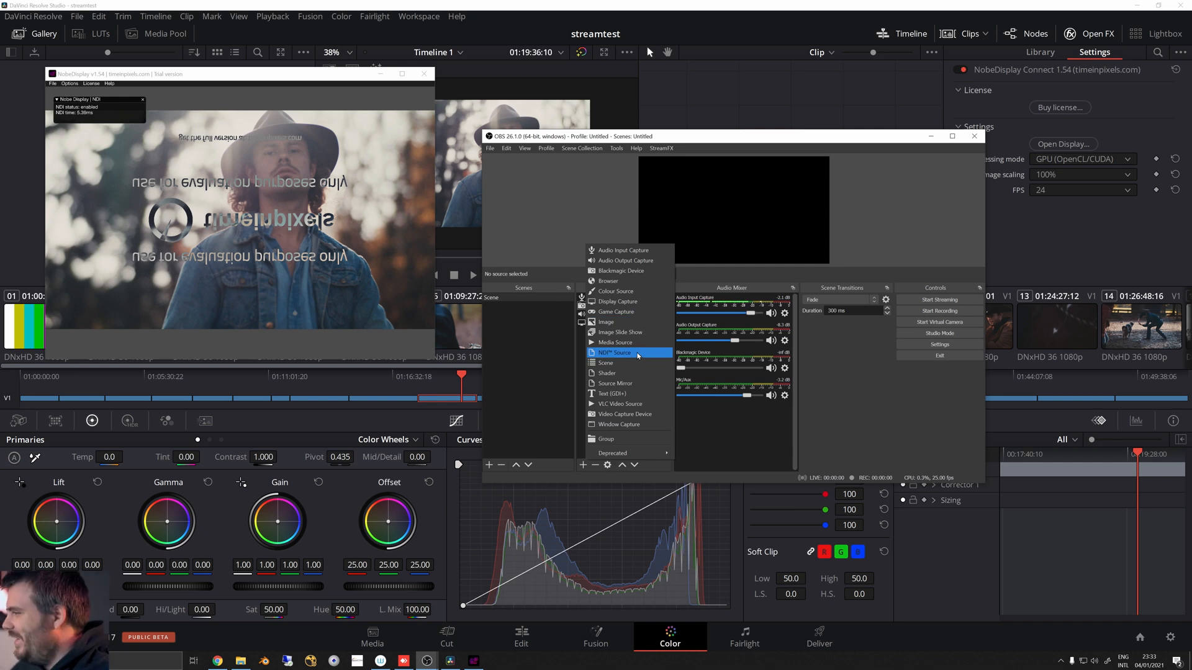
Create an NDI Source receiving the Nobe Display NDI connect stream, YUV range Partial.
left_click(615, 353)
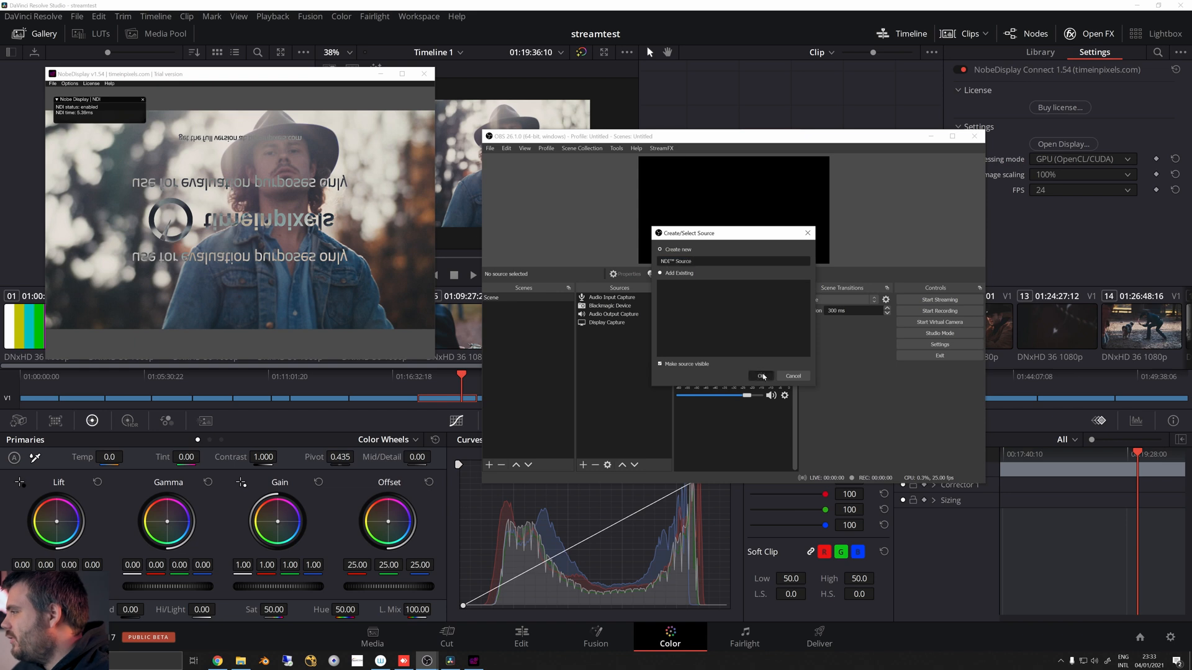
left_click(761, 374)
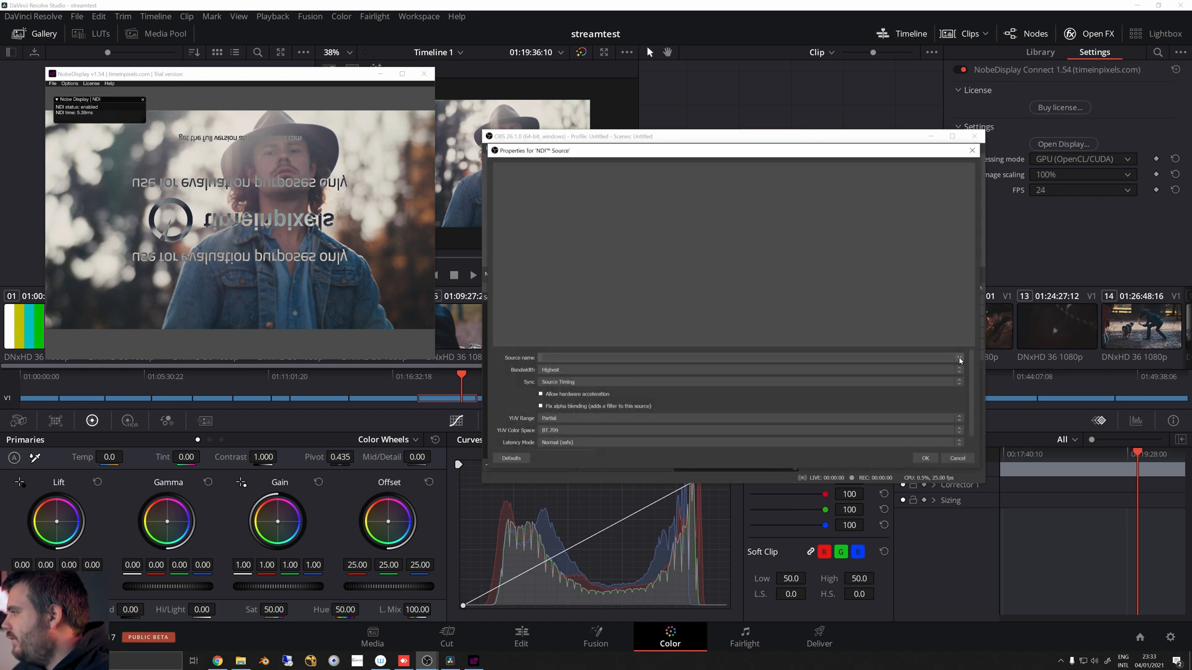
left_click(957, 358)
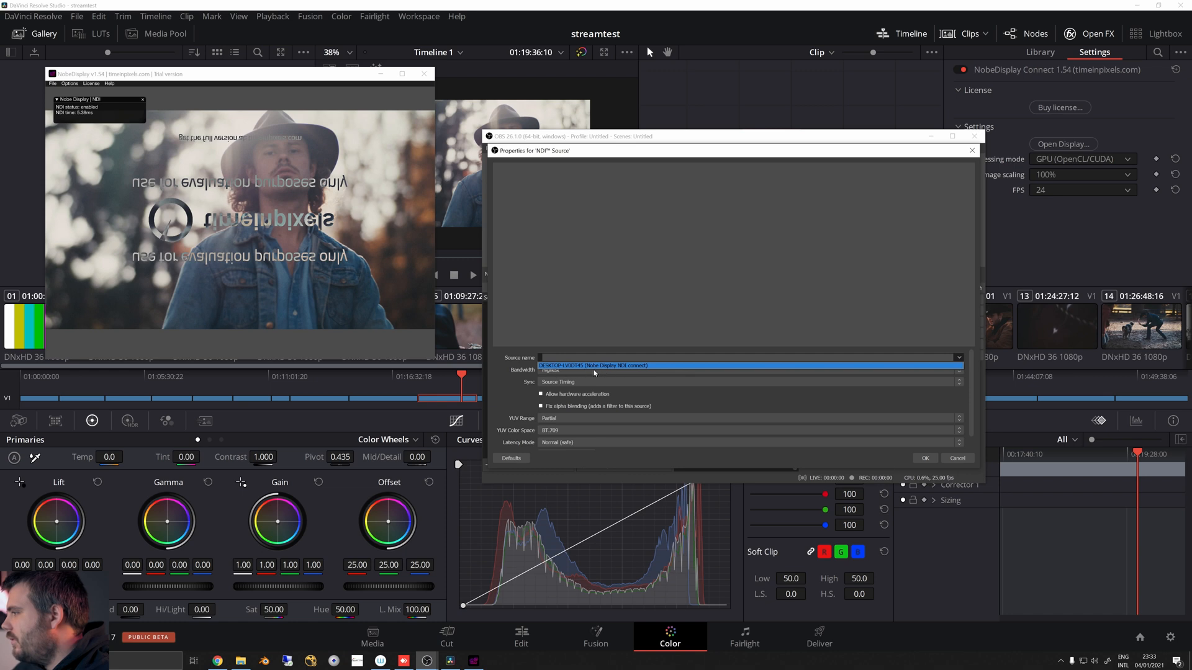
left_click(593, 365)
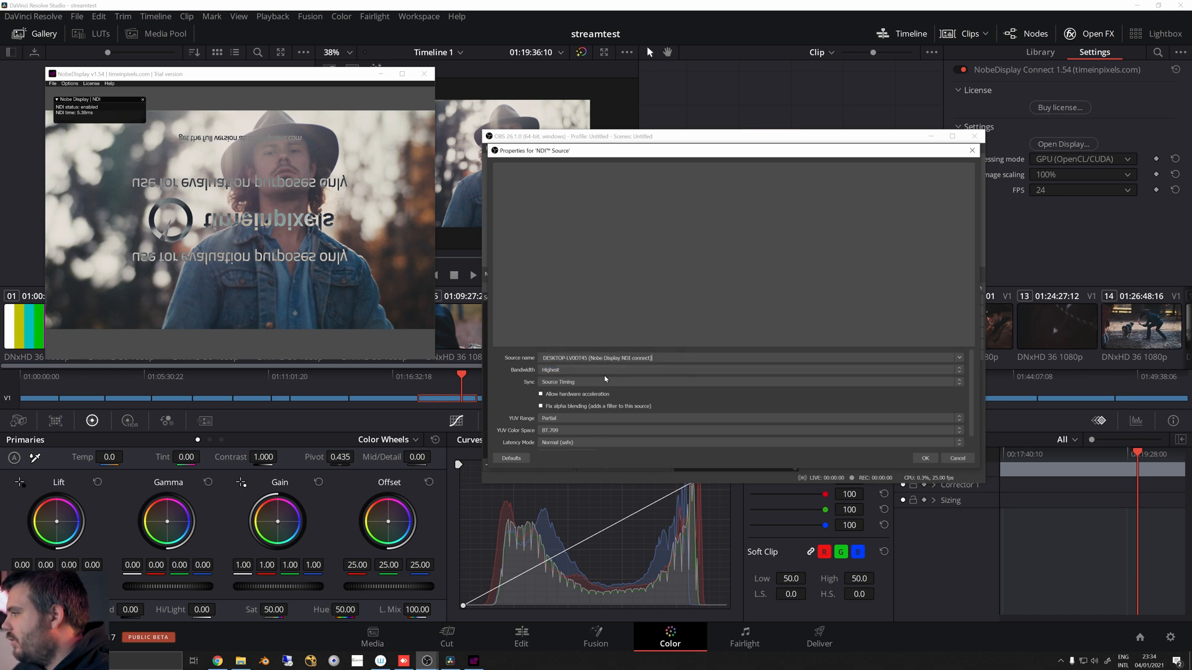
mouse_move(523, 375)
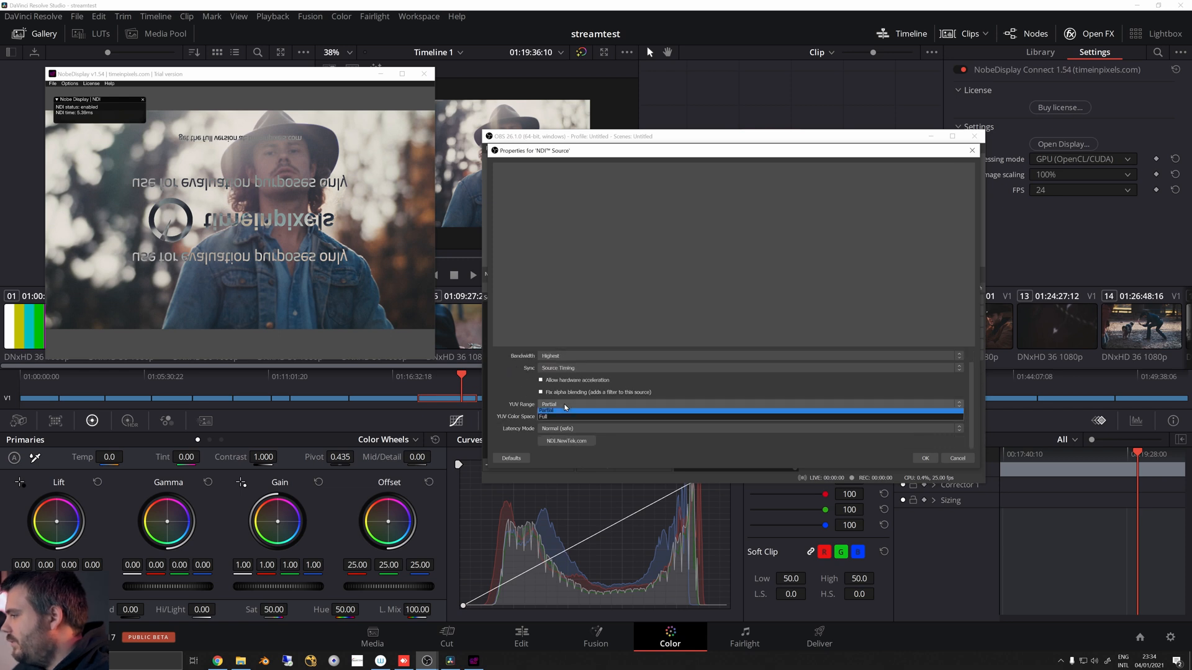
left_click(562, 409)
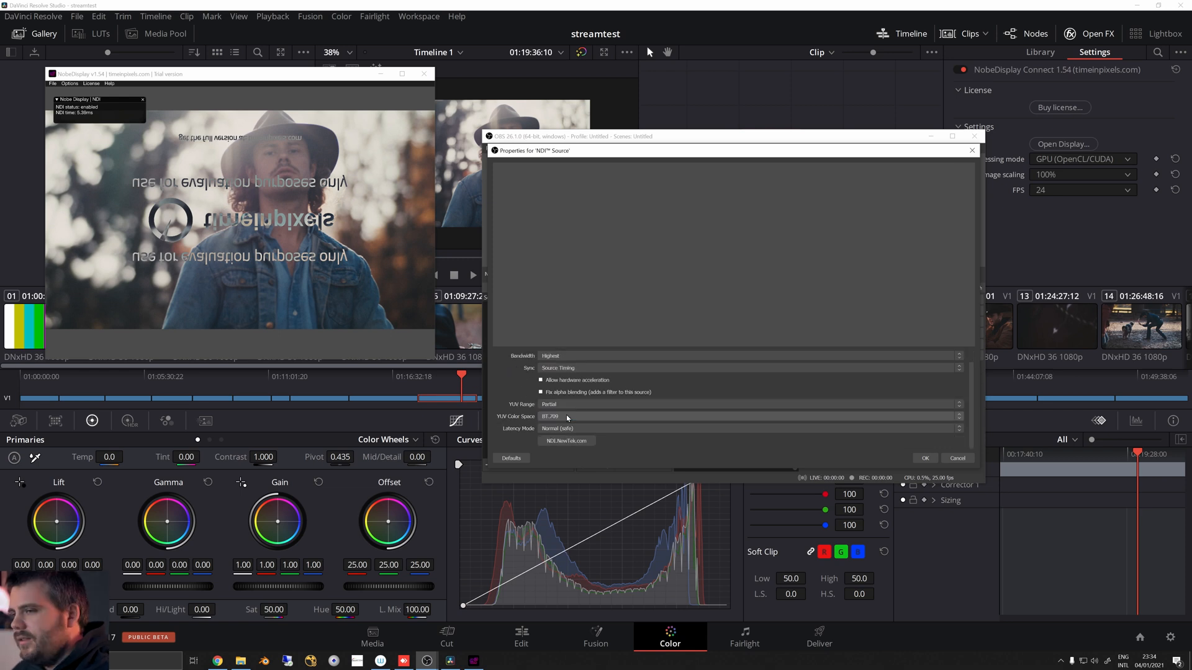
mouse_move(577, 418)
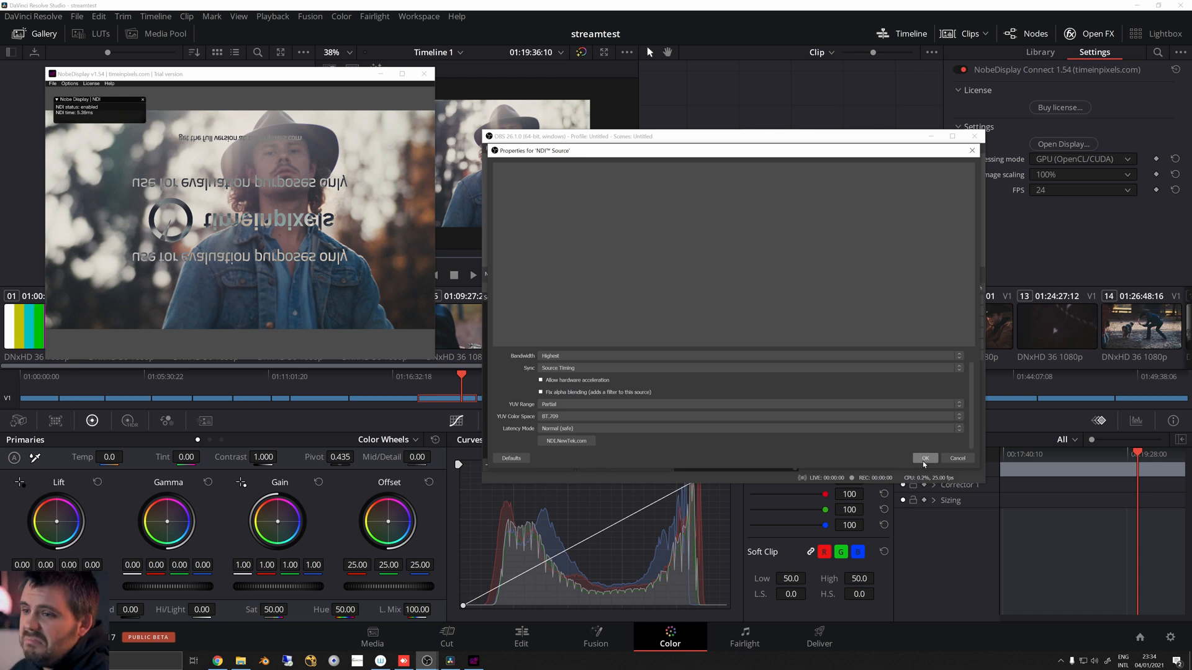
left_click(924, 458)
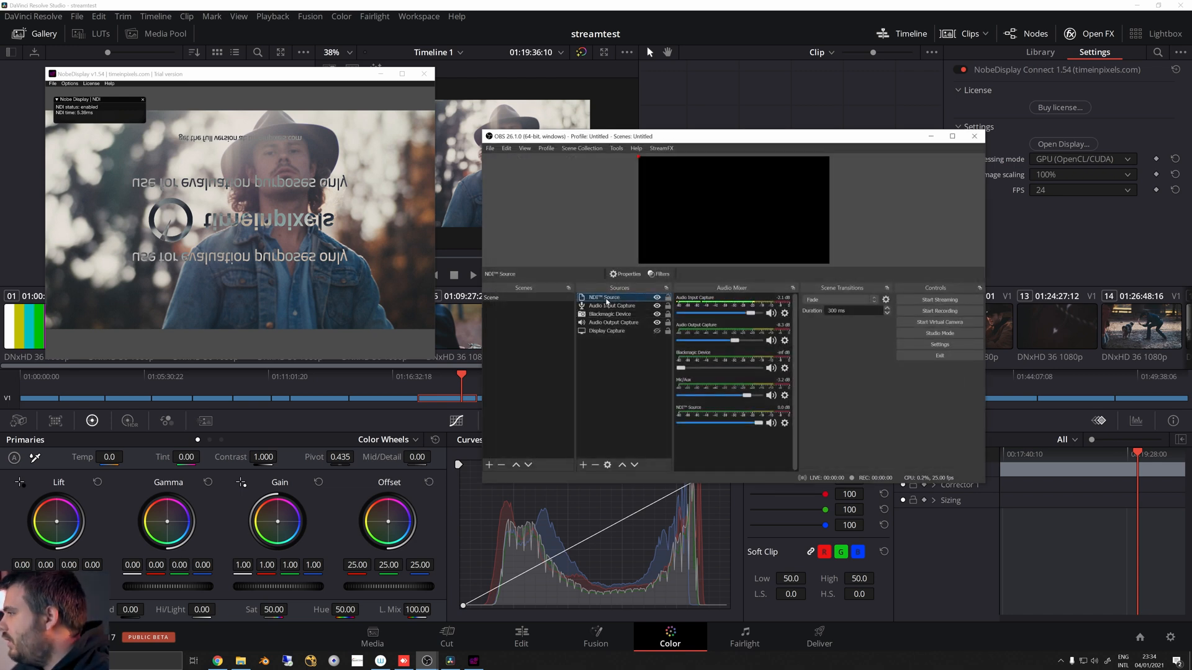
Bring DaVinci Resolve back to the front on the horseback-rider shot.
left_click(606, 297)
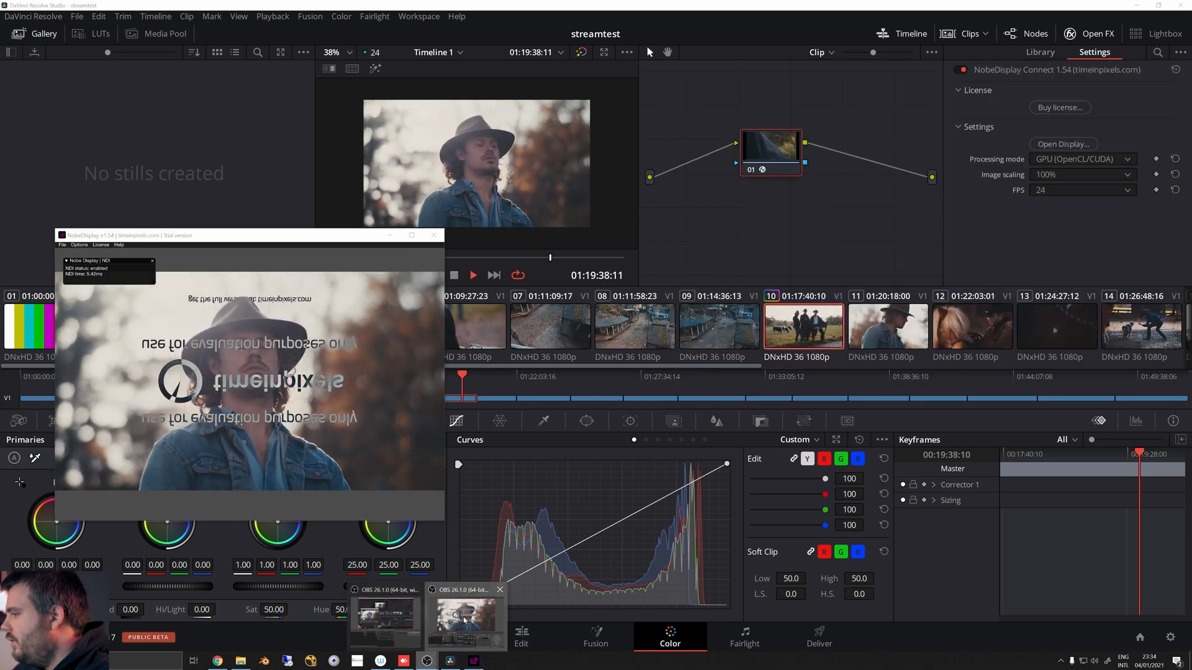
left_click(465, 616)
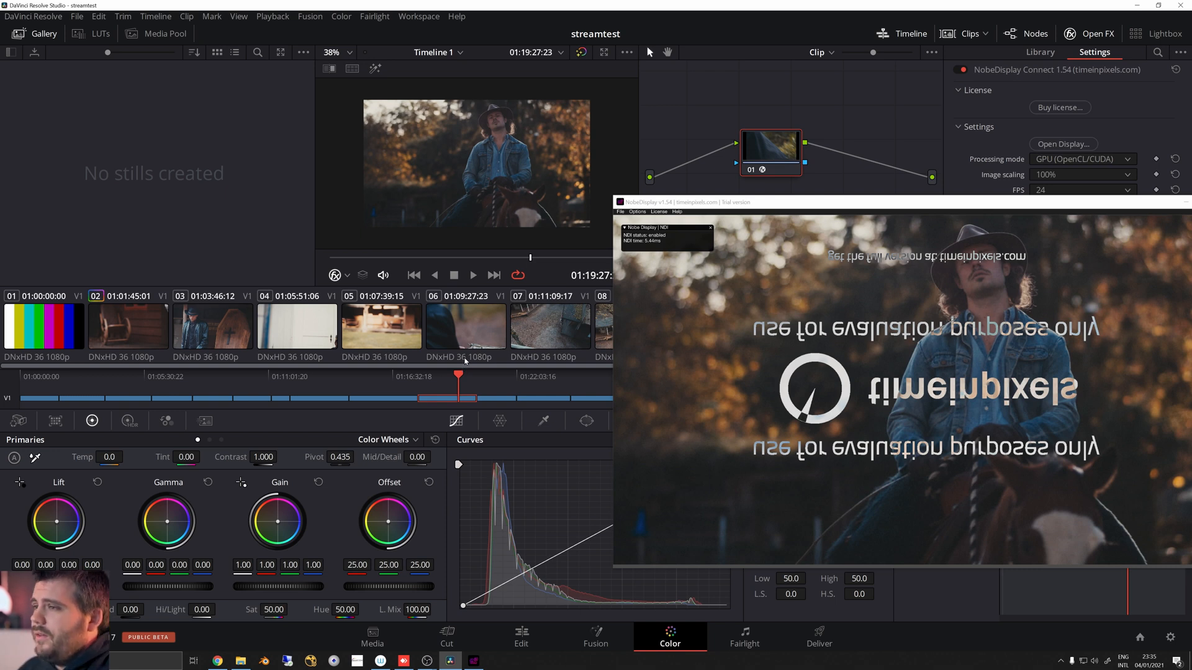
mouse_move(534, 346)
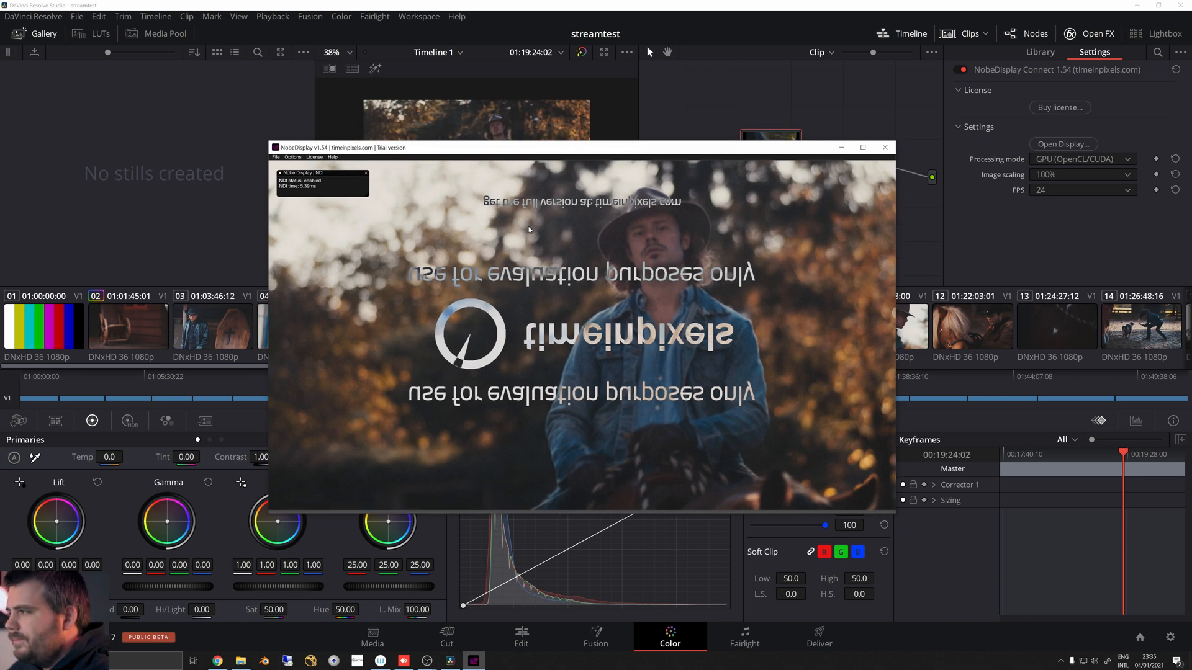
Close the NobeDisplay window and reapply NobeDisplay Connect to the clip's node.
left_click(884, 148)
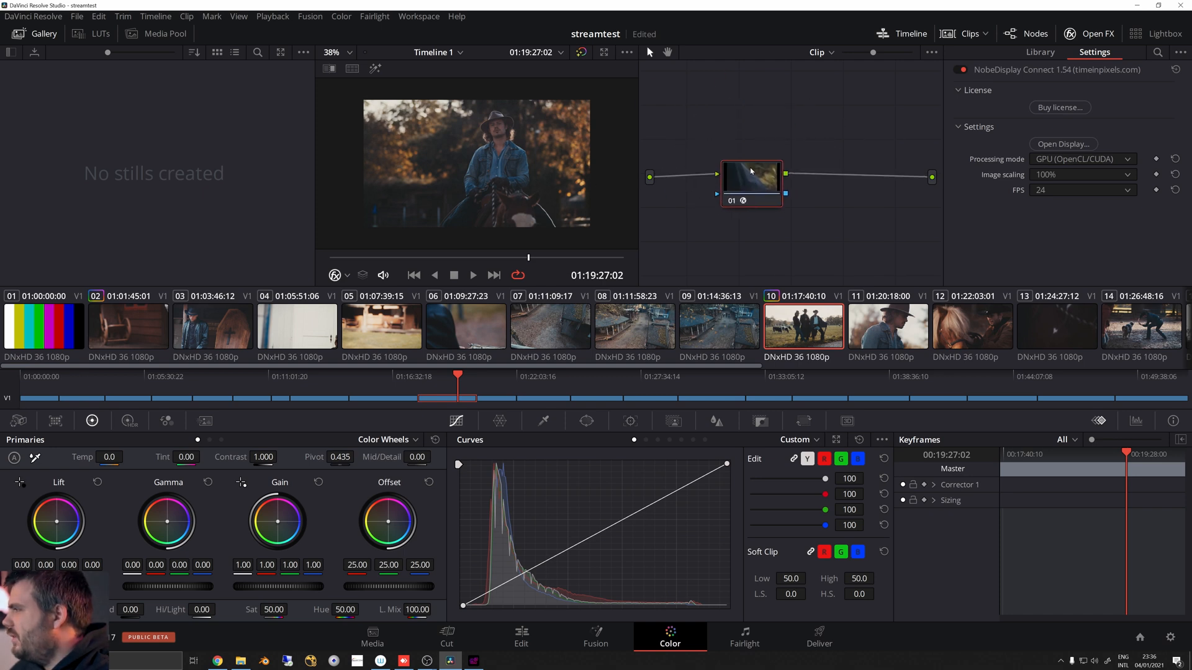
left_click(1040, 52)
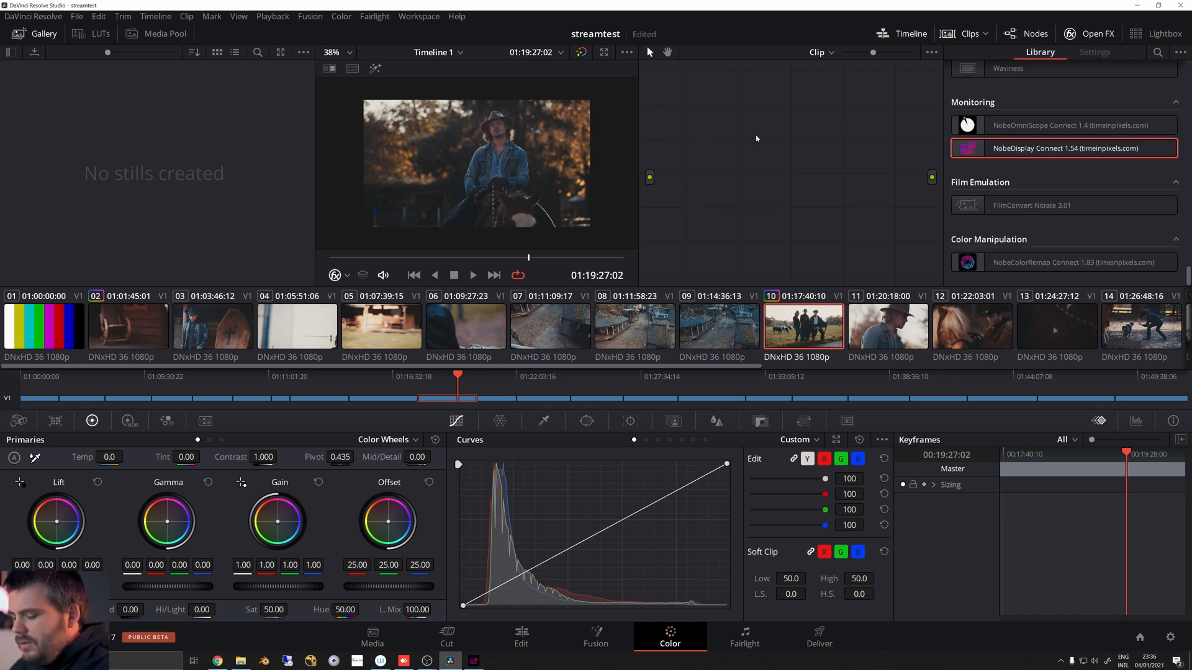
left_click(830, 52)
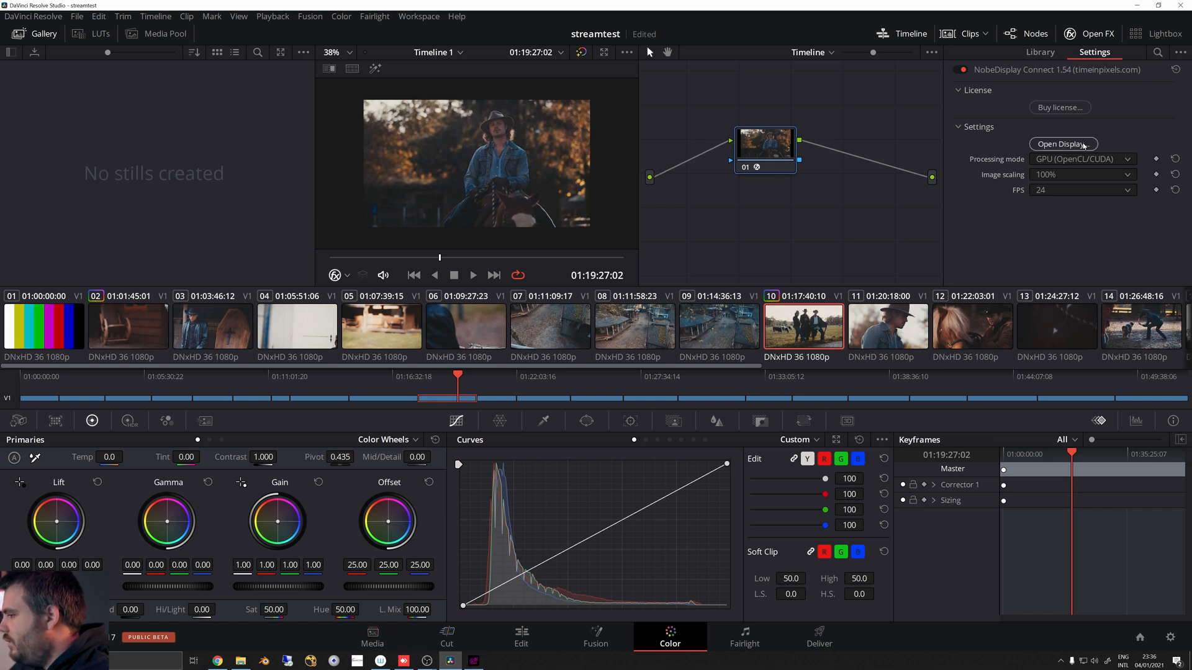
Use Open Display to show the horseback-rider shot in NobeDisplay with NDI enabled.
left_click(1061, 144)
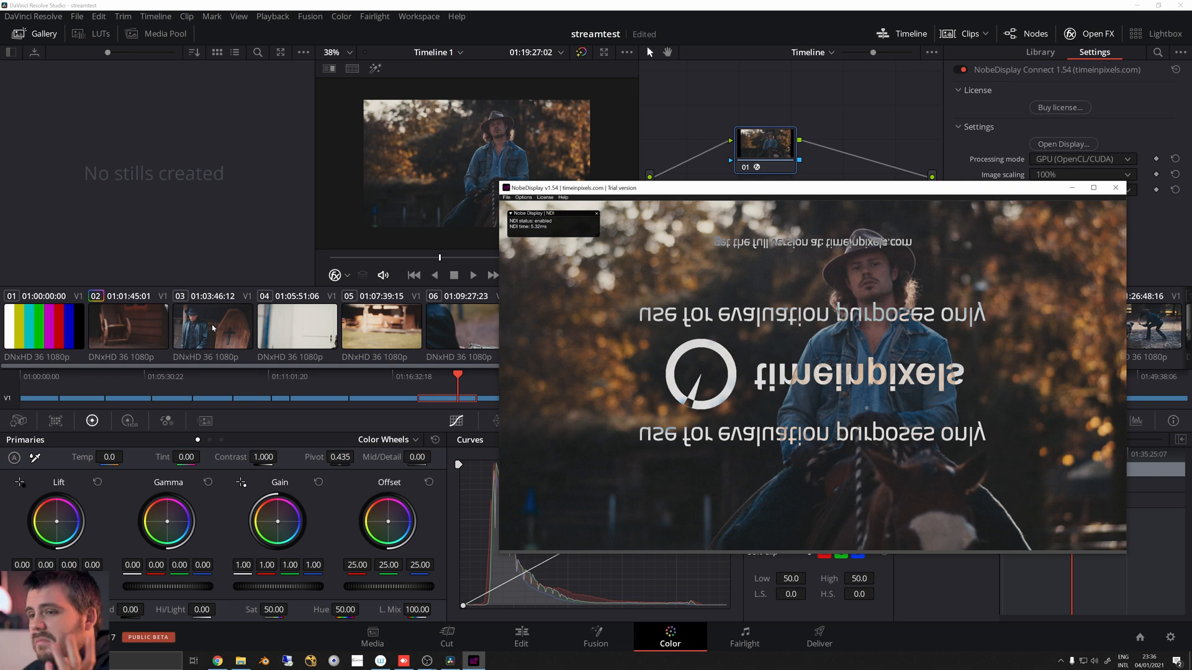
mouse_move(340, 343)
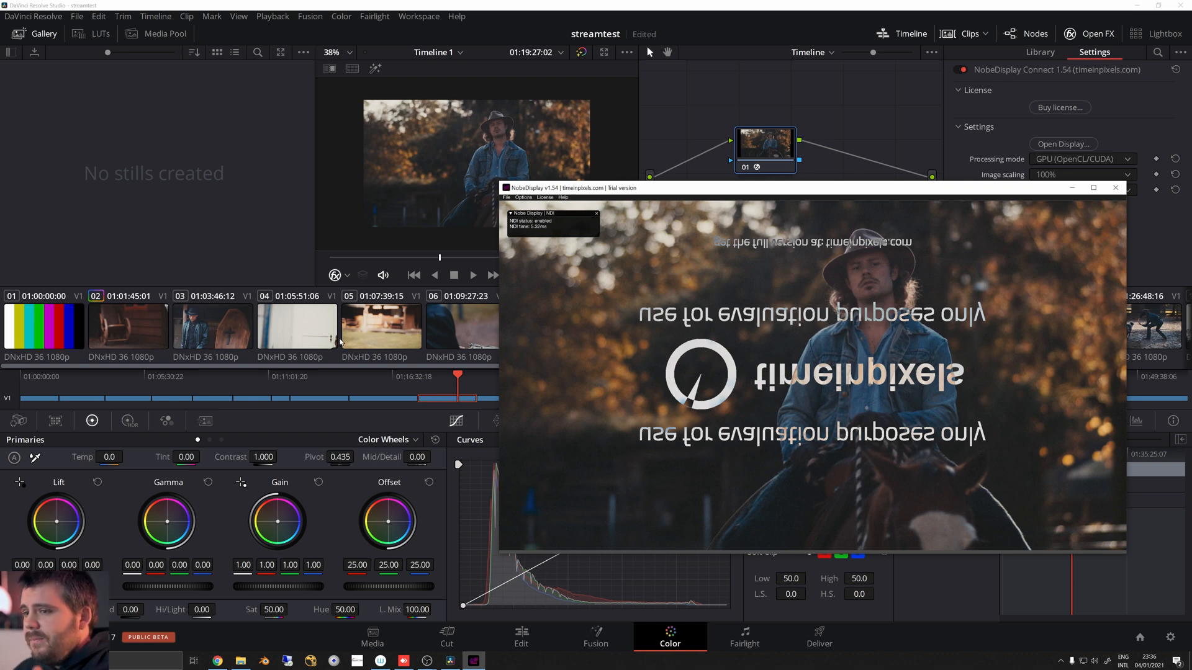